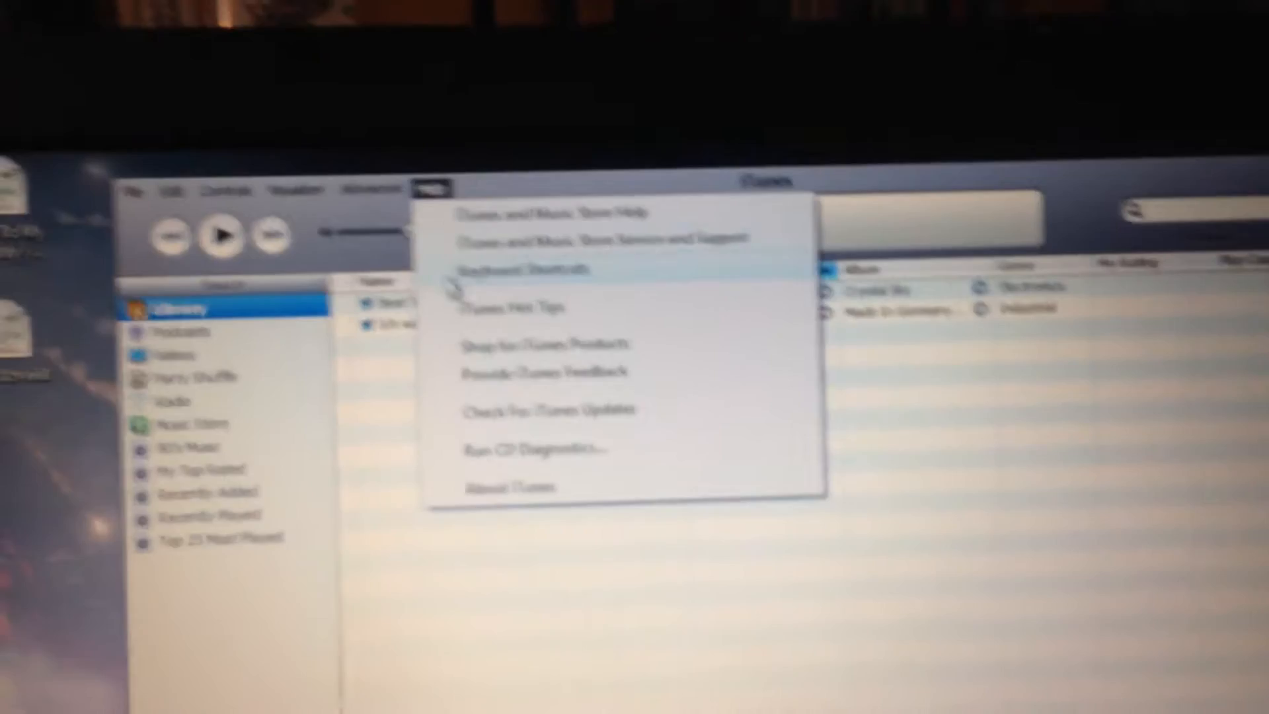
Select 'Ich will' by Rammstein in All Songs and play it
{"action": "left_click", "coordinate": [507, 487]}
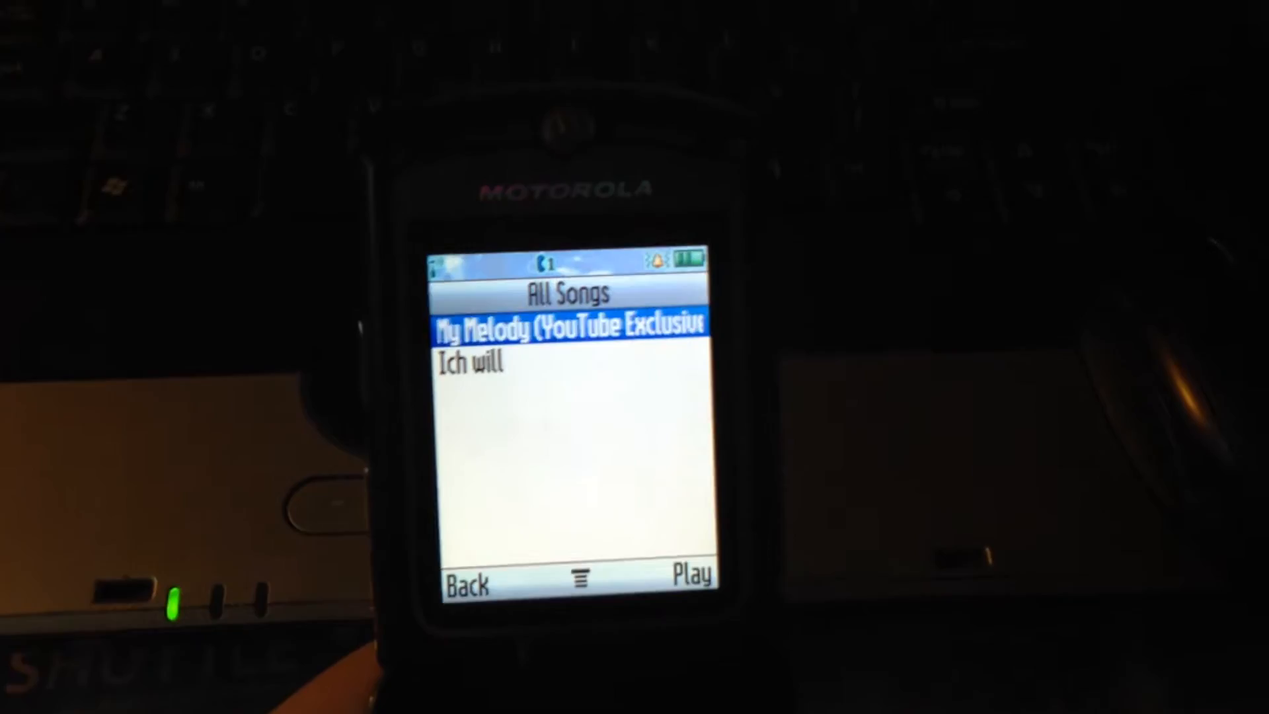
{"action": "key", "text": "Down"}
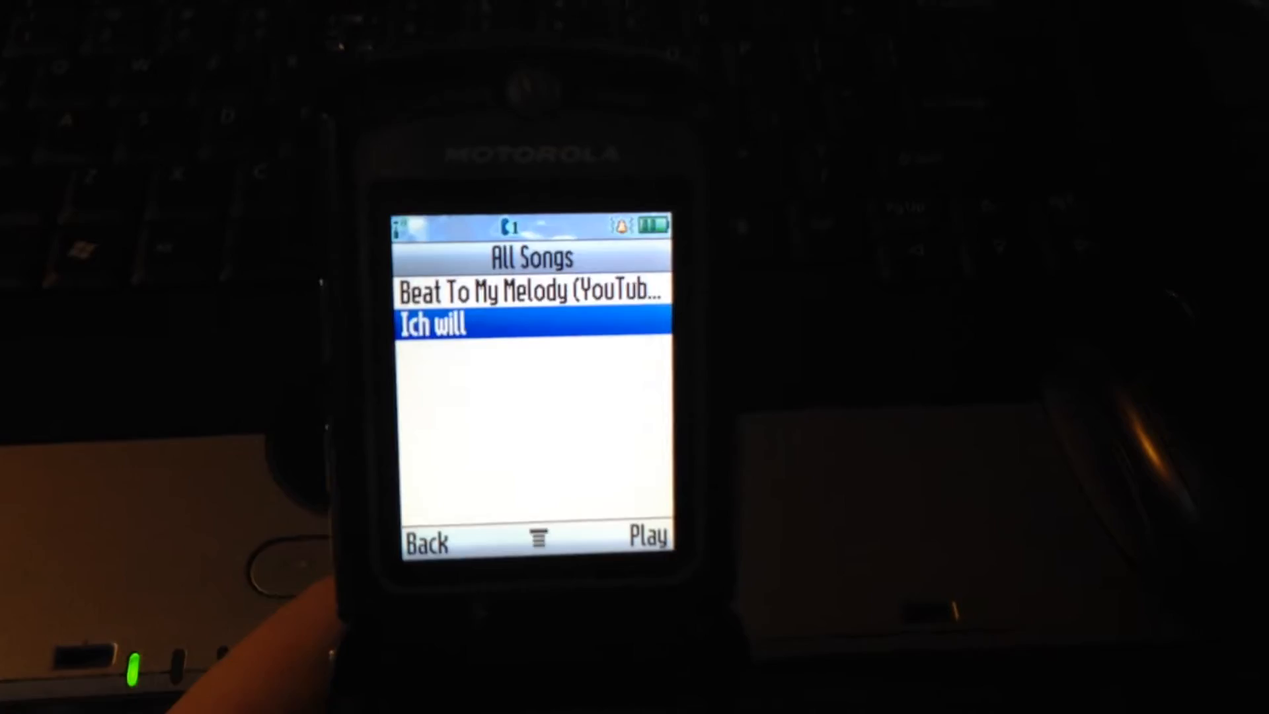
{"action": "left_click", "coordinate": [646, 539]}
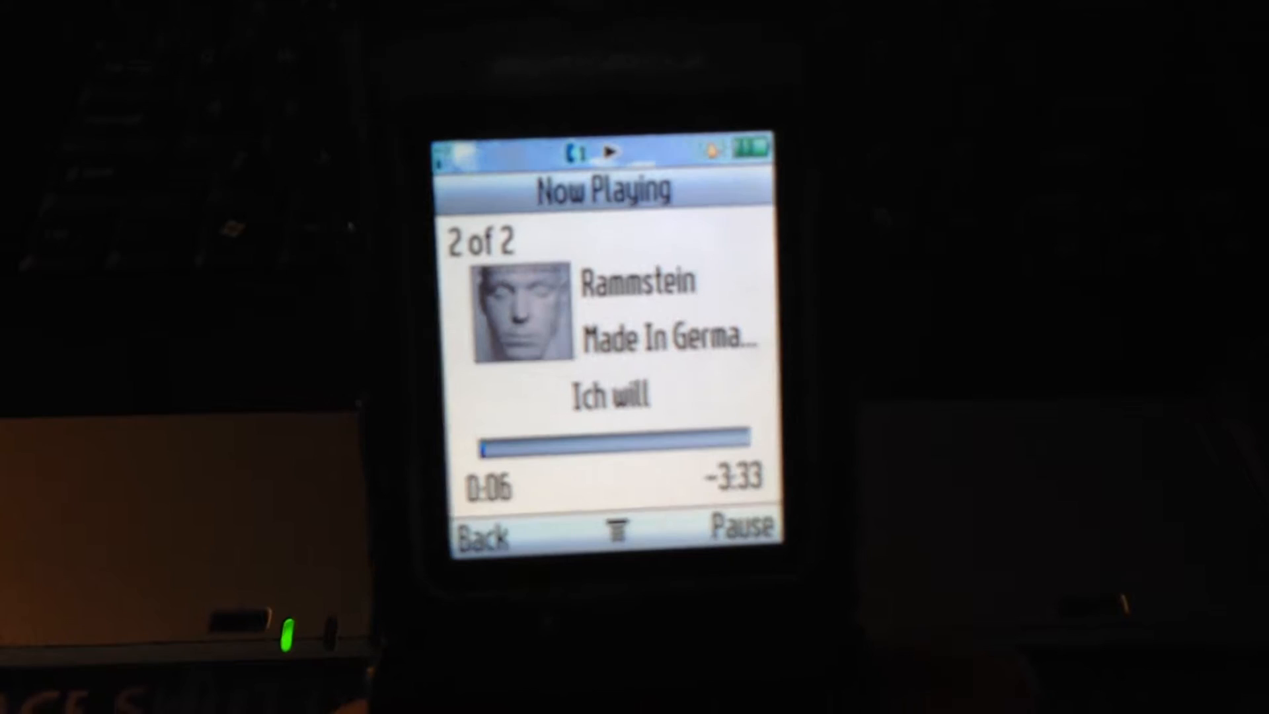